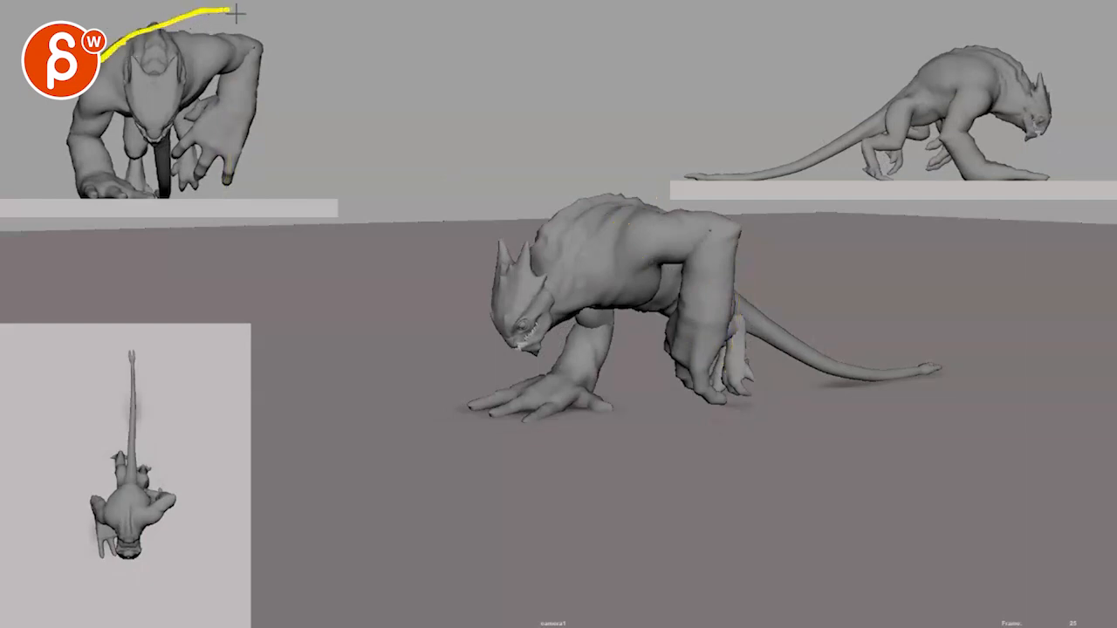
# Draw yellow strokes tracing the creature's back line and arm arc in the upper-left view
pyautogui.moveTo(218, 18); pyautogui.dragTo(235, 131)
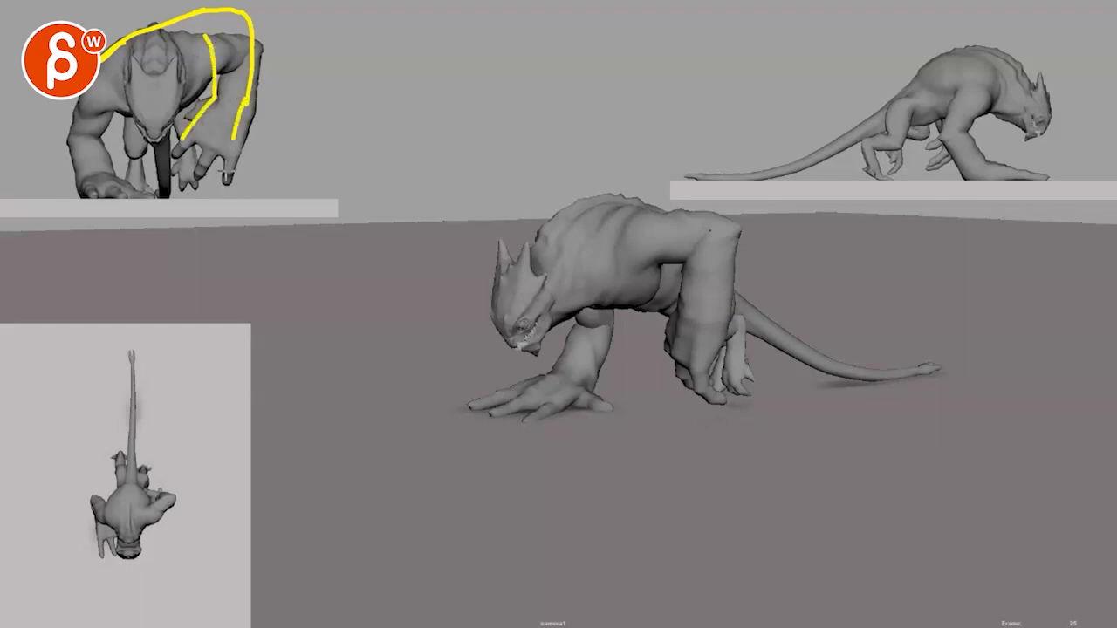
pyautogui.moveTo(206, 38); pyautogui.dragTo(224, 174)
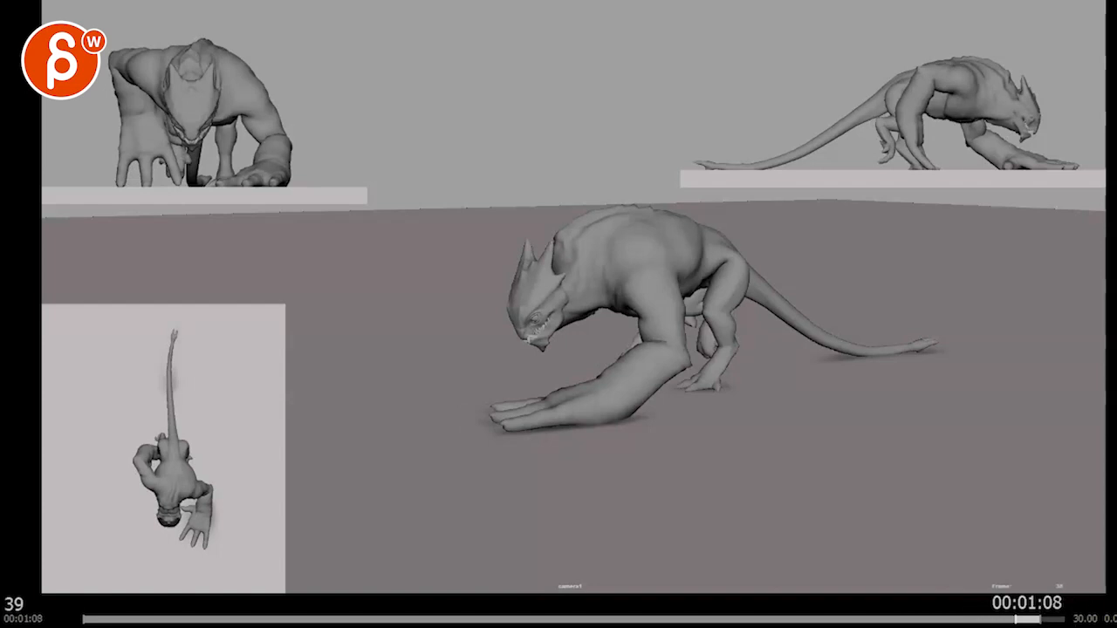
# Pause the playblast on frame 39 to inspect the creature's planted hands
pyautogui.click(597, 604)
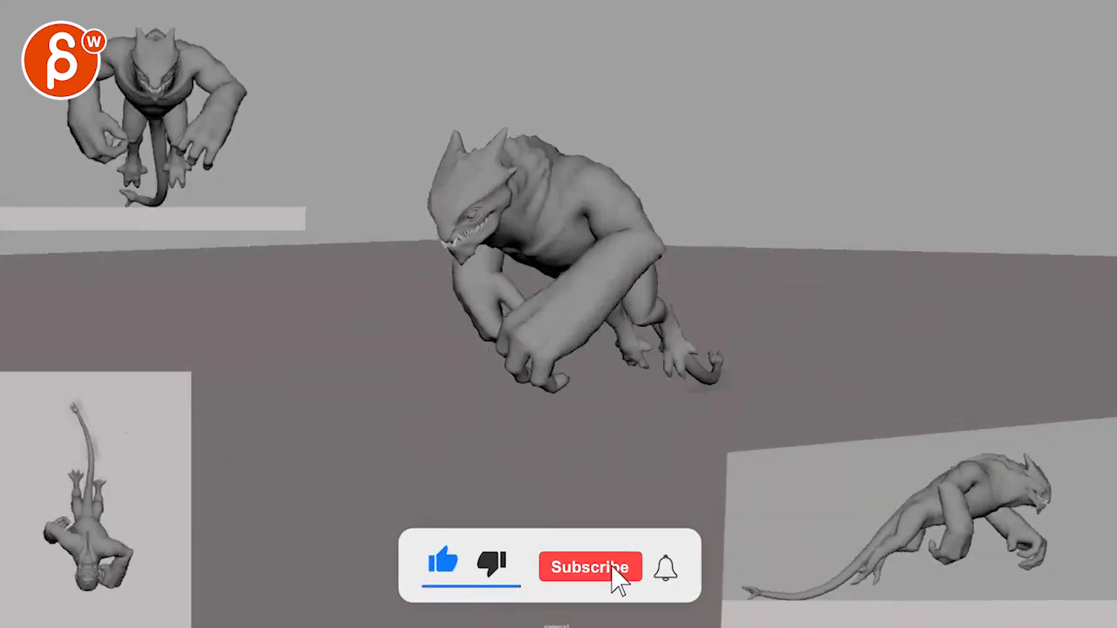
pyautogui.click(590, 566)
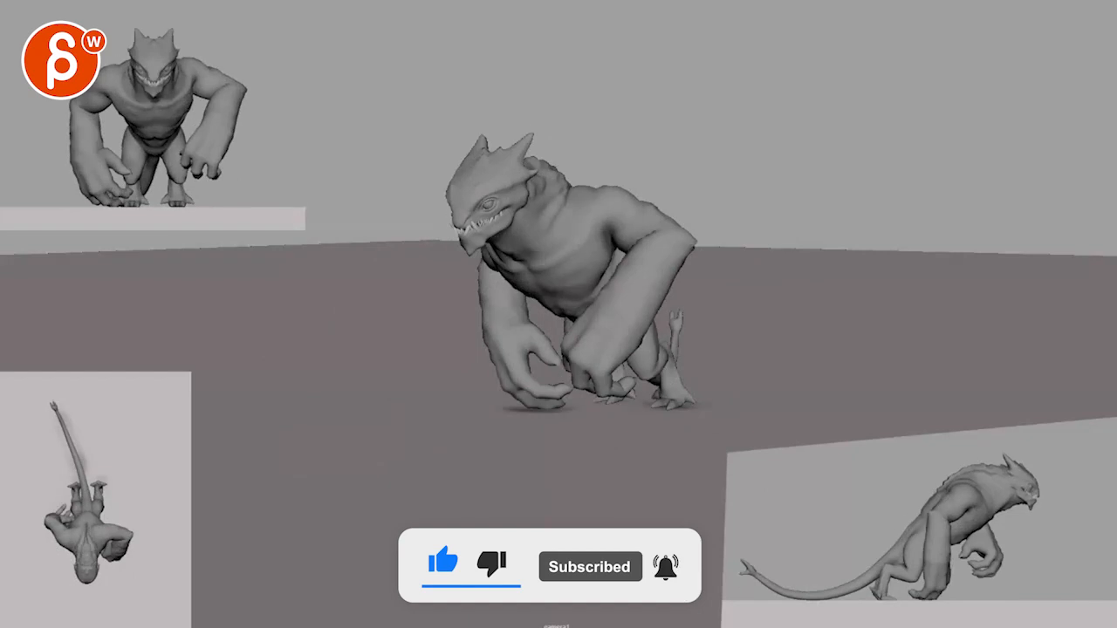